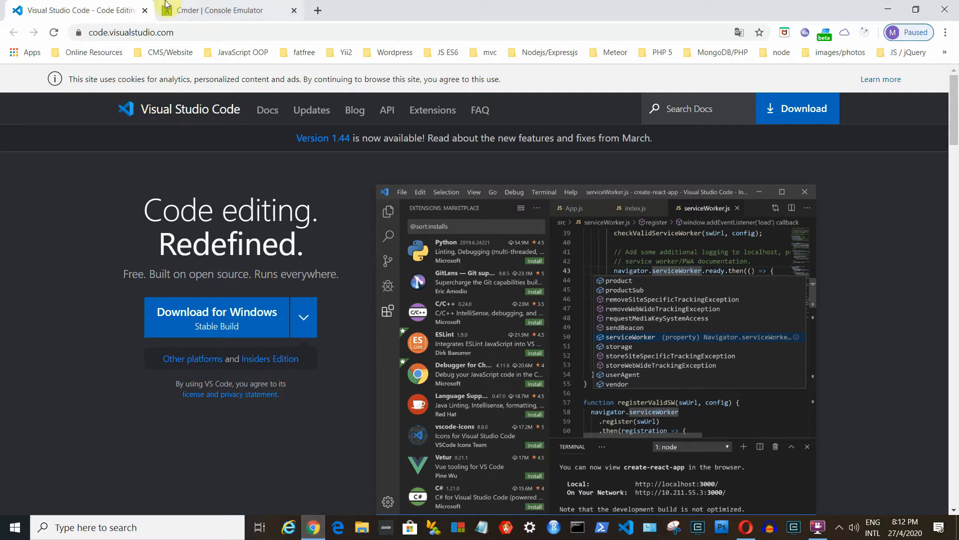
mouse_move(221, 10)
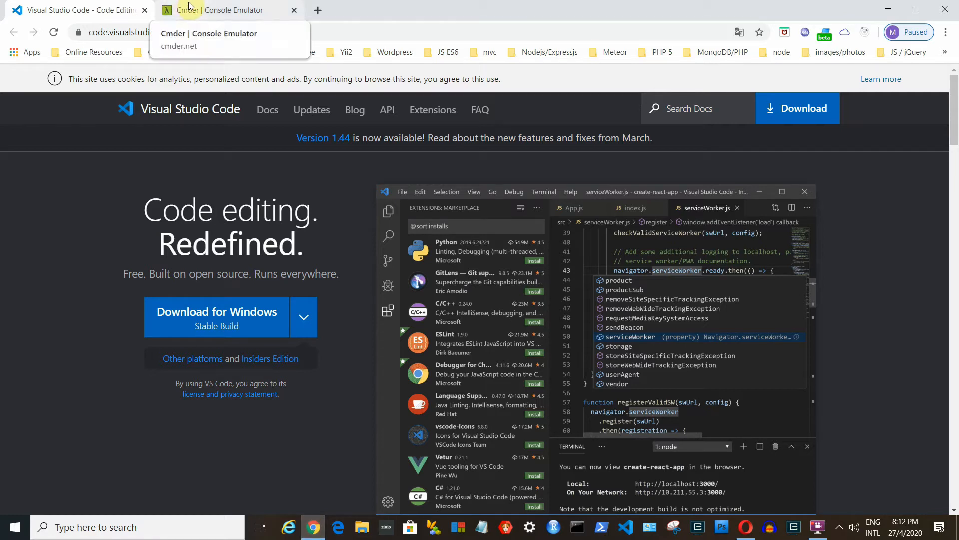
Check the Cmder tab, then expand the VS Code download options for other platforms.
click(220, 11)
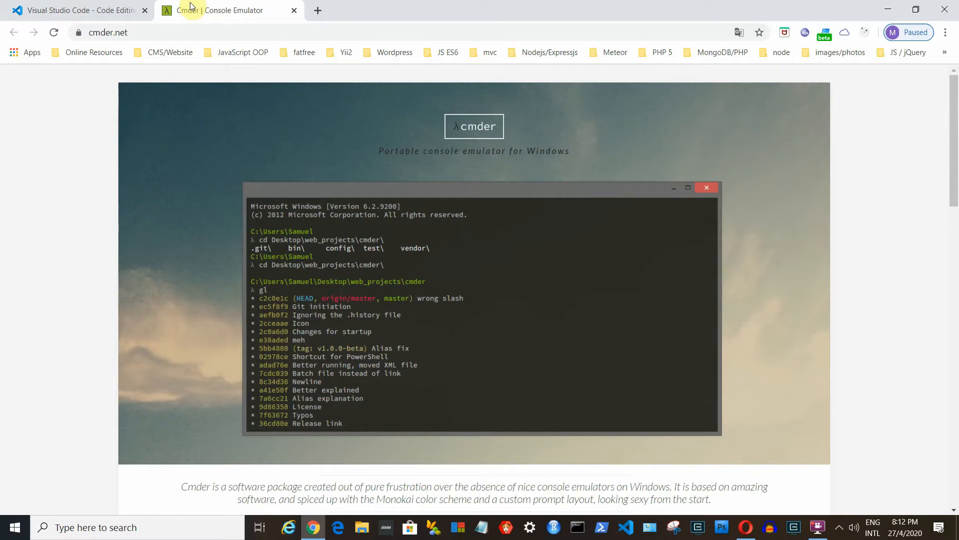
click(73, 11)
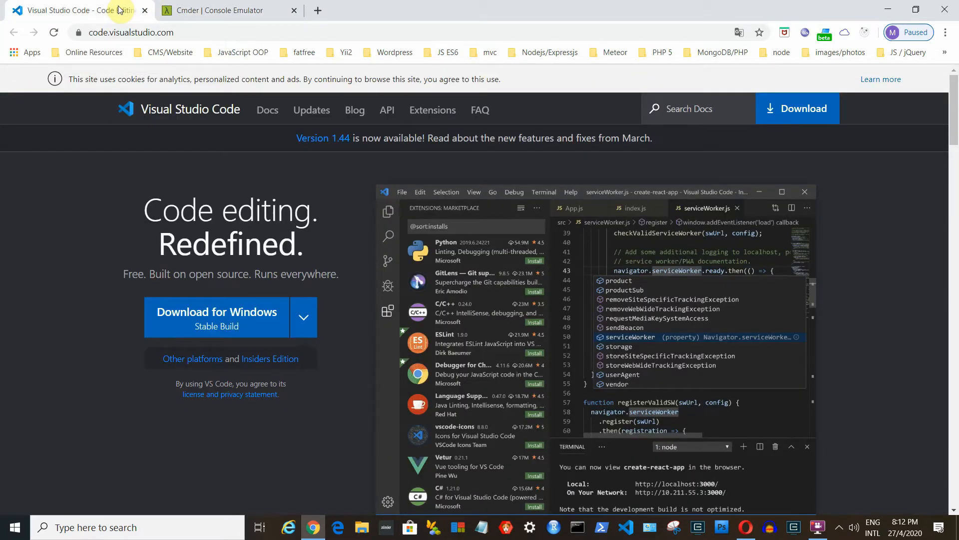
mouse_move(282, 276)
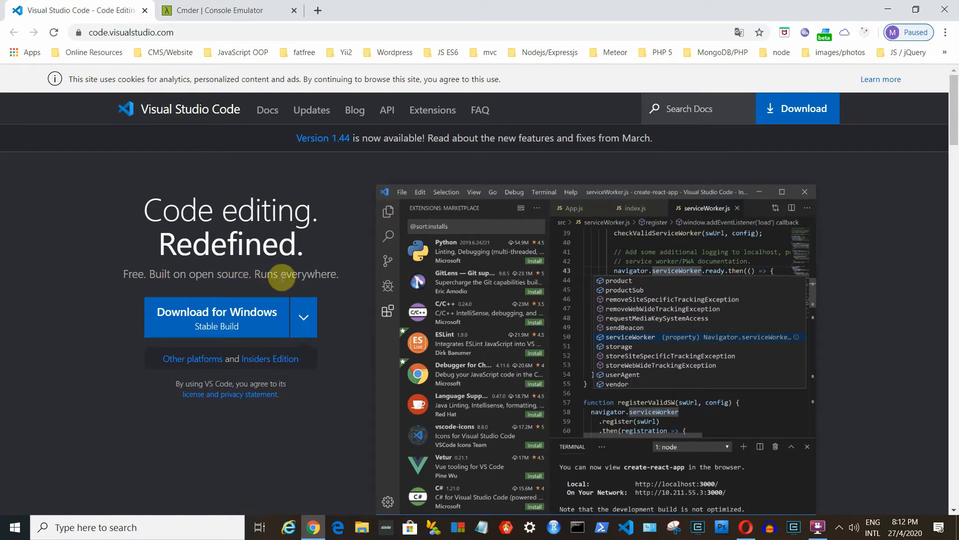
scroll(down, 3)
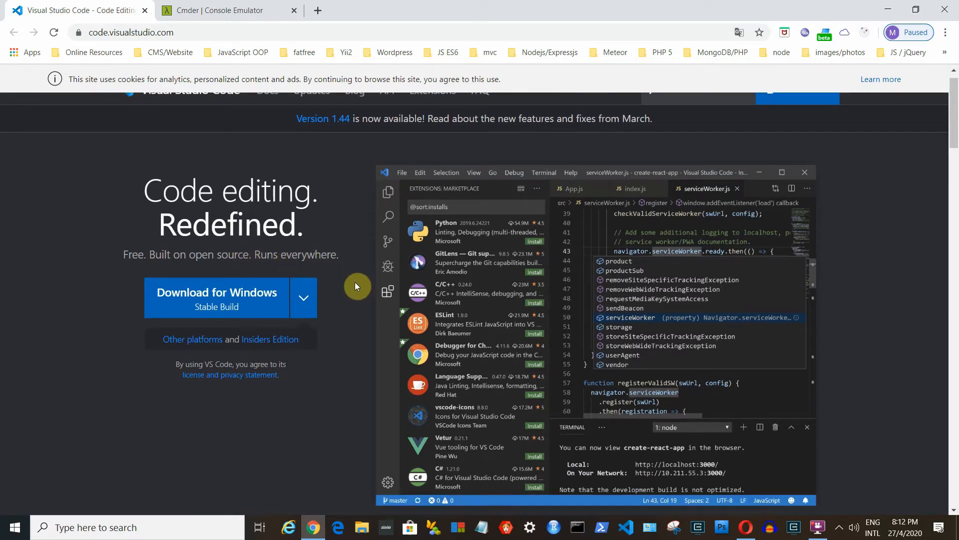
scroll(down, 3)
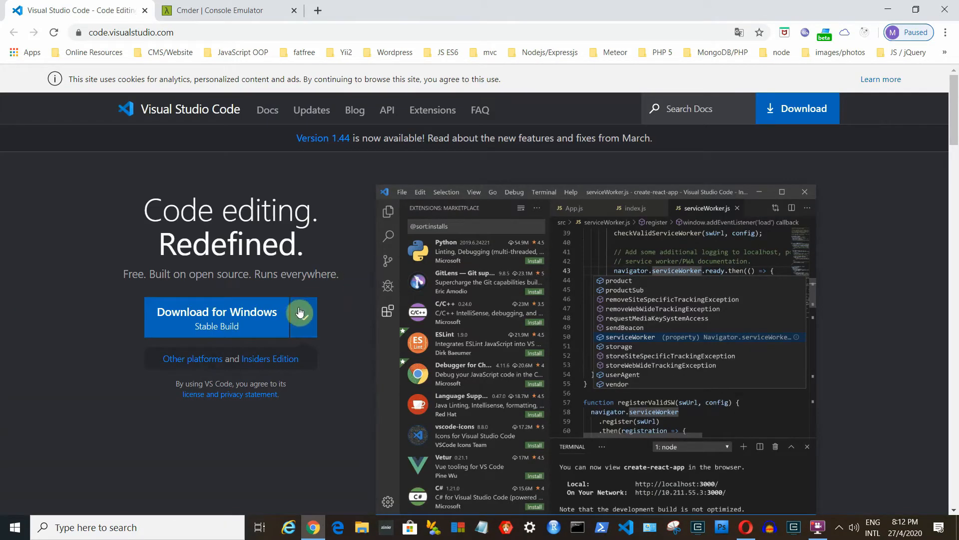
click(302, 318)
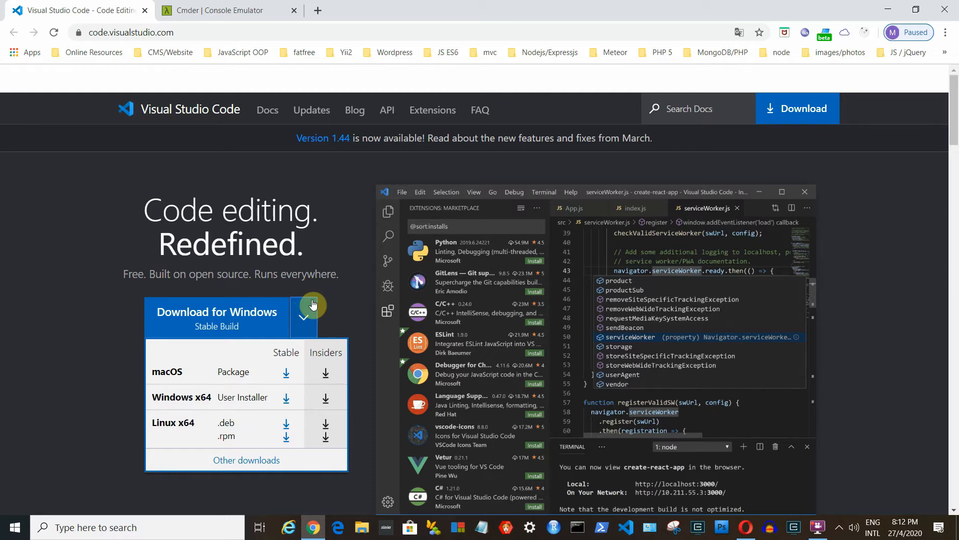
mouse_move(286, 404)
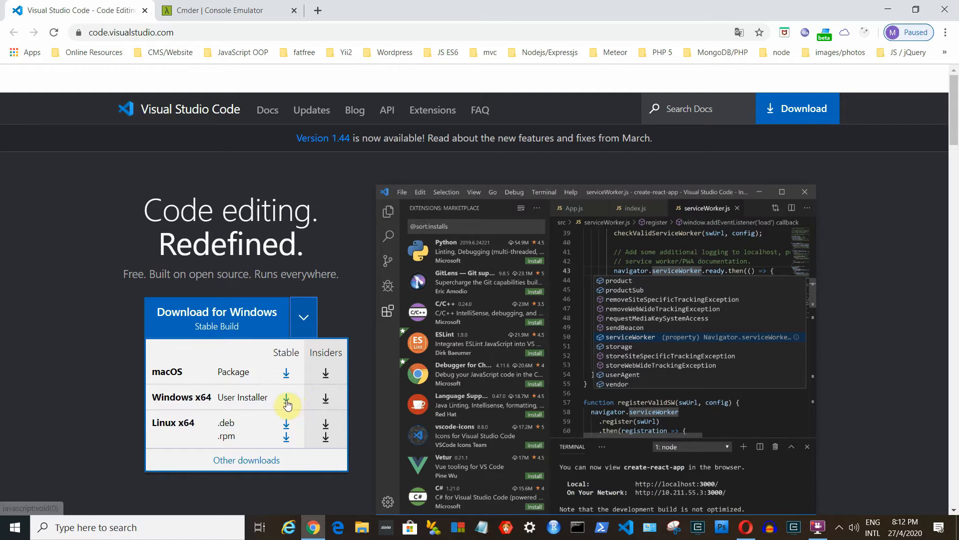
Start the Stable download in the Windows x64 User Installer row.
click(286, 398)
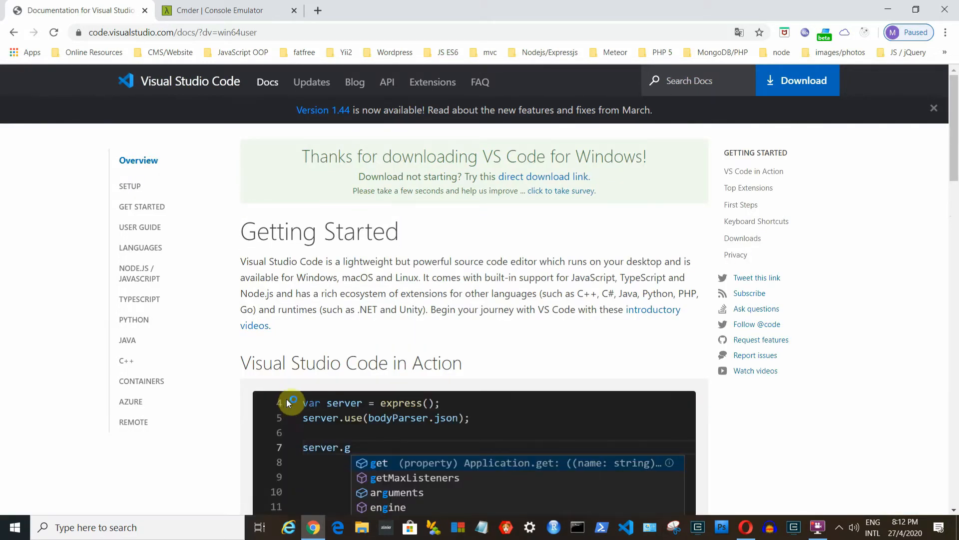
mouse_move(420, 268)
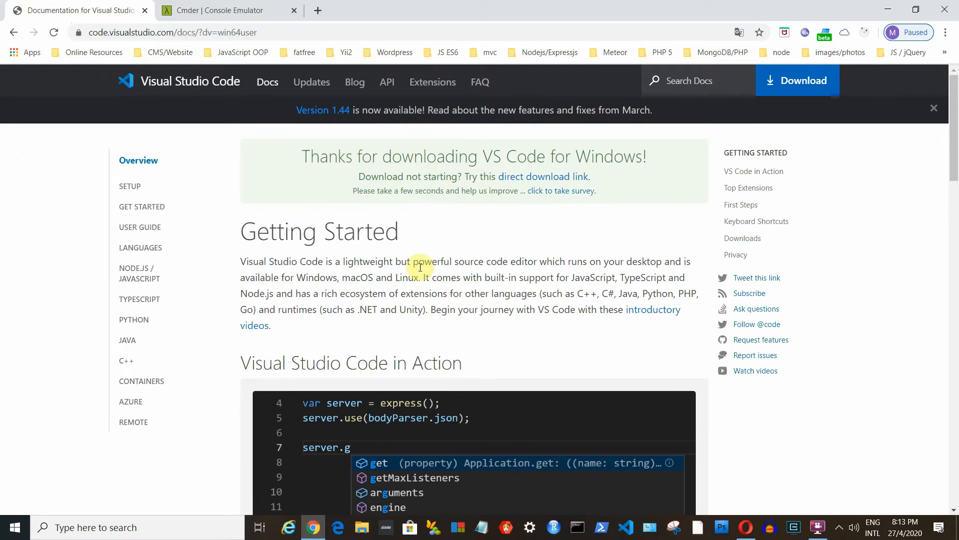
mouse_move(734, 471)
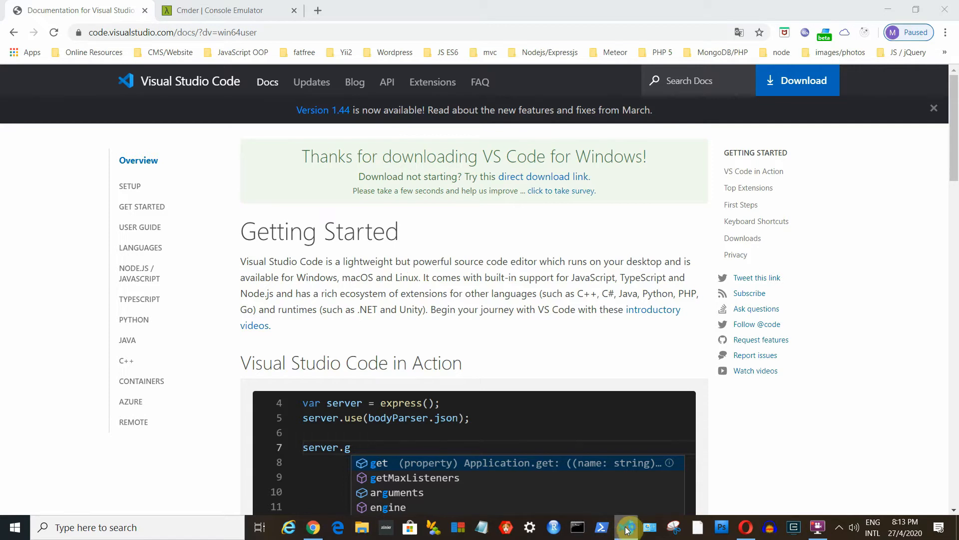
Bring the installed Visual Studio Code window up from the taskbar.
click(625, 527)
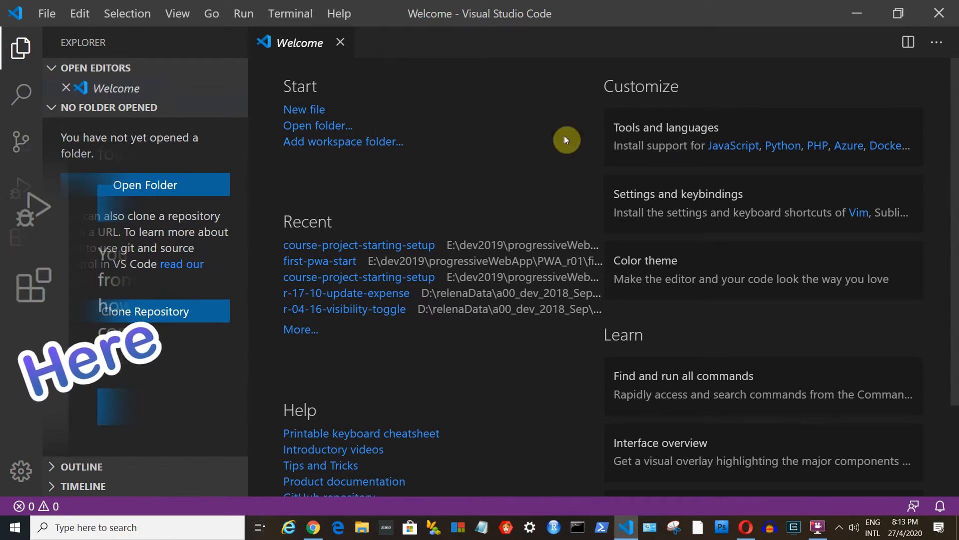
mouse_move(34, 286)
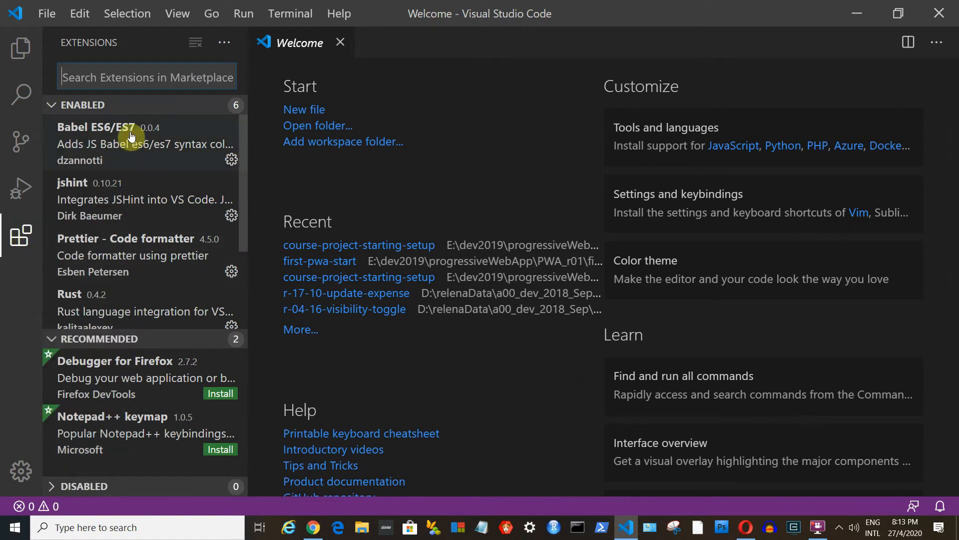
Open Babel ES6/ES7 details and search the extension marketplace for 'ES6'.
click(130, 135)
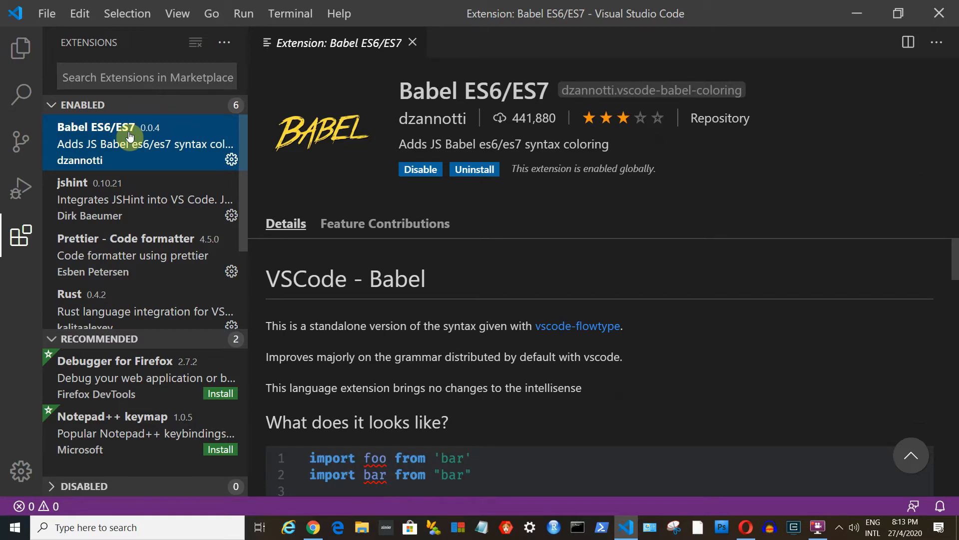
mouse_move(107, 77)
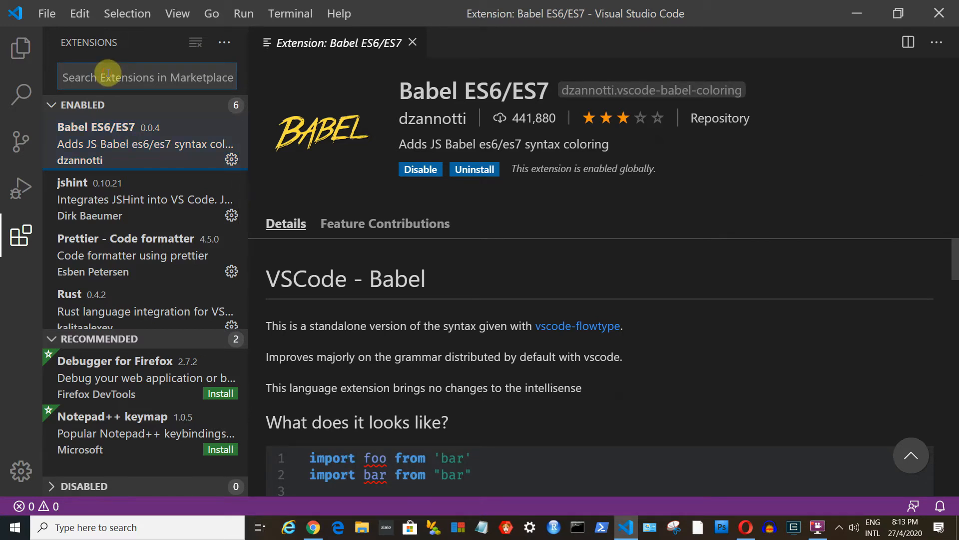
text(ES6)
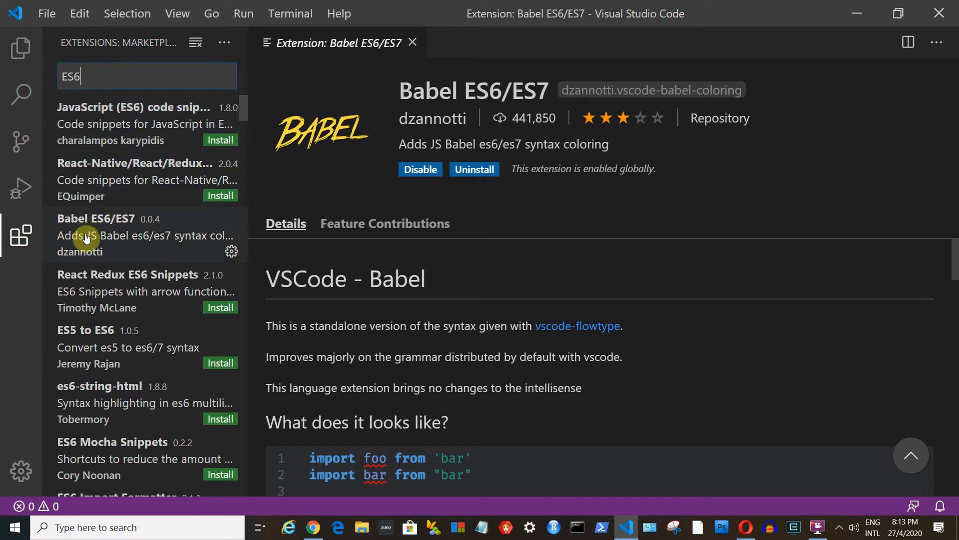
mouse_move(242, 264)
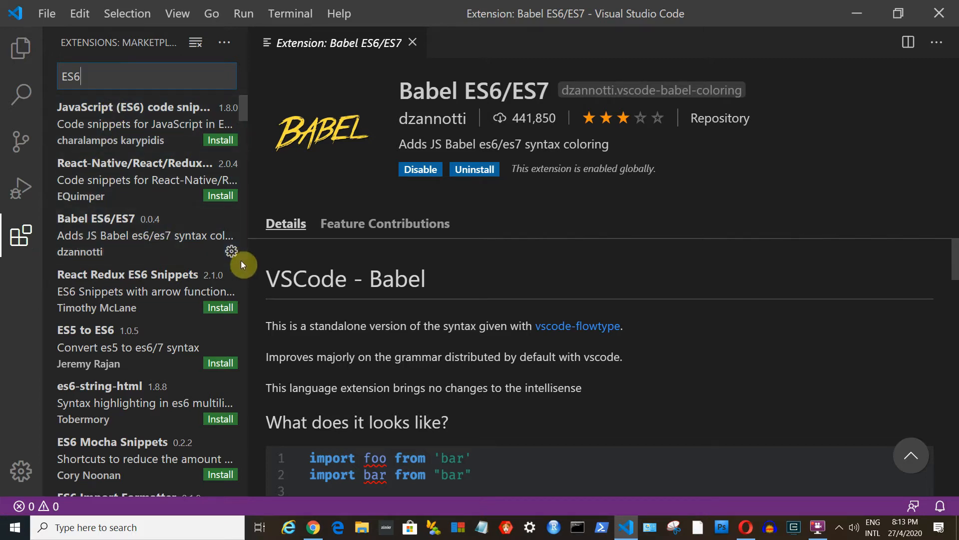
mouse_move(232, 251)
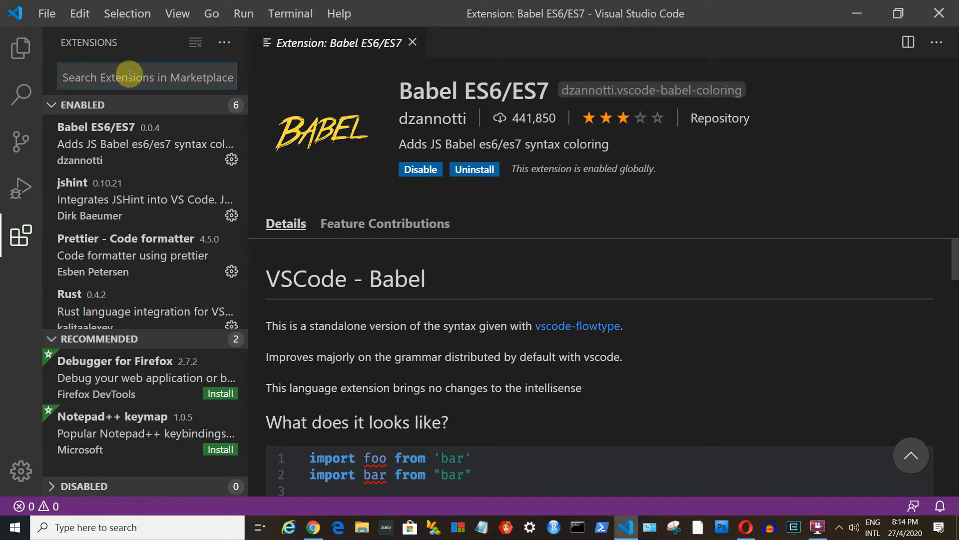
mouse_move(55, 190)
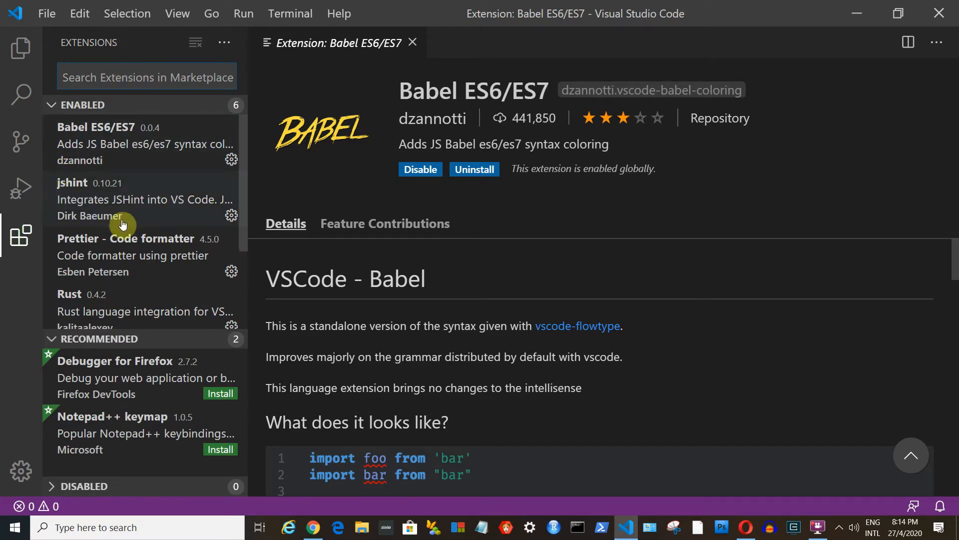
Scroll the Enabled list and open Sublime Text Keymap and Settings Importer details.
scroll(down, 3)
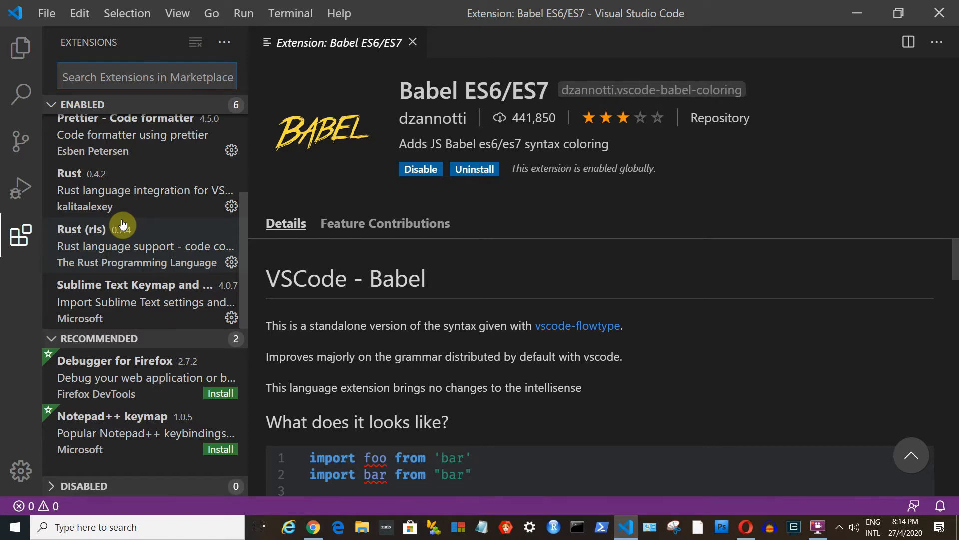
click(133, 302)
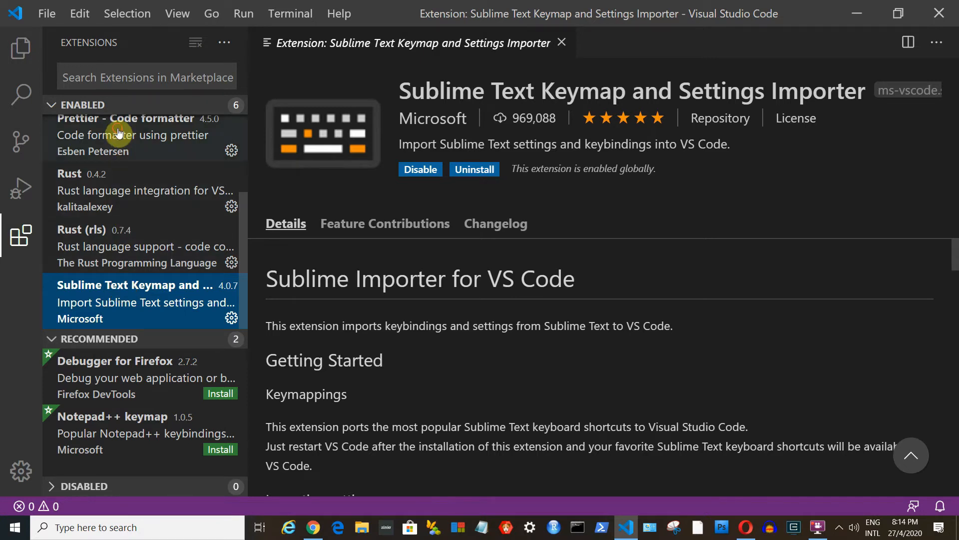
click(133, 135)
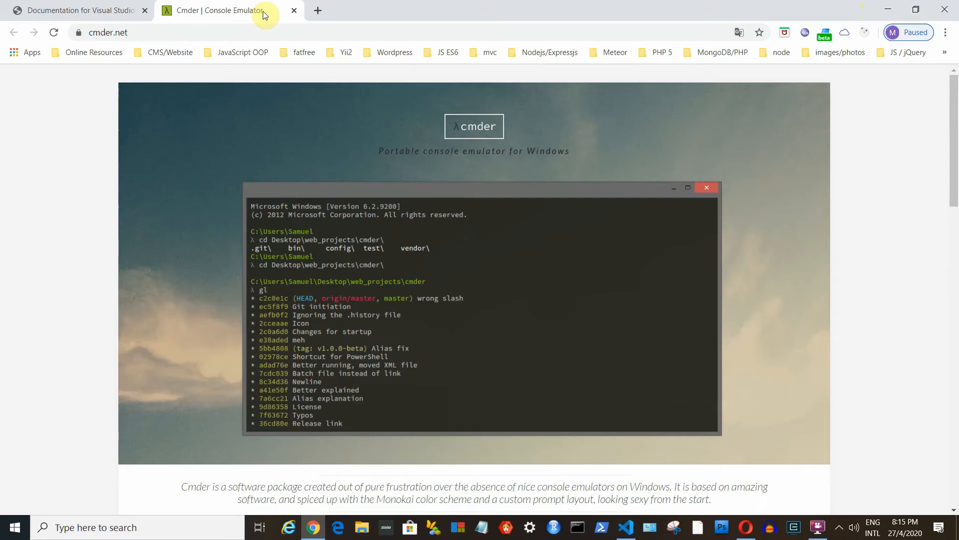
mouse_move(593, 227)
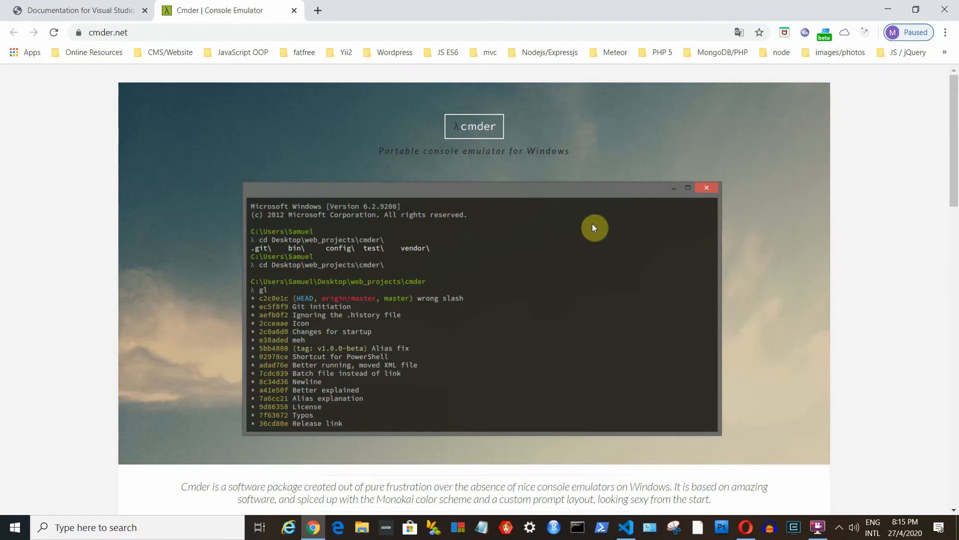
Scroll the Cmder site down to the v1.3.14 Mini and Full downloads.
scroll(down, 3)
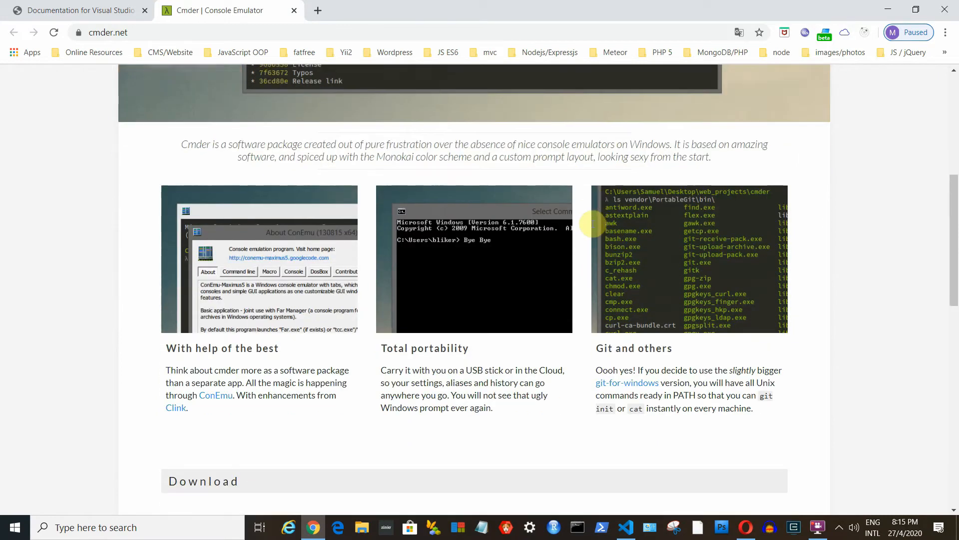
scroll(down, 3)
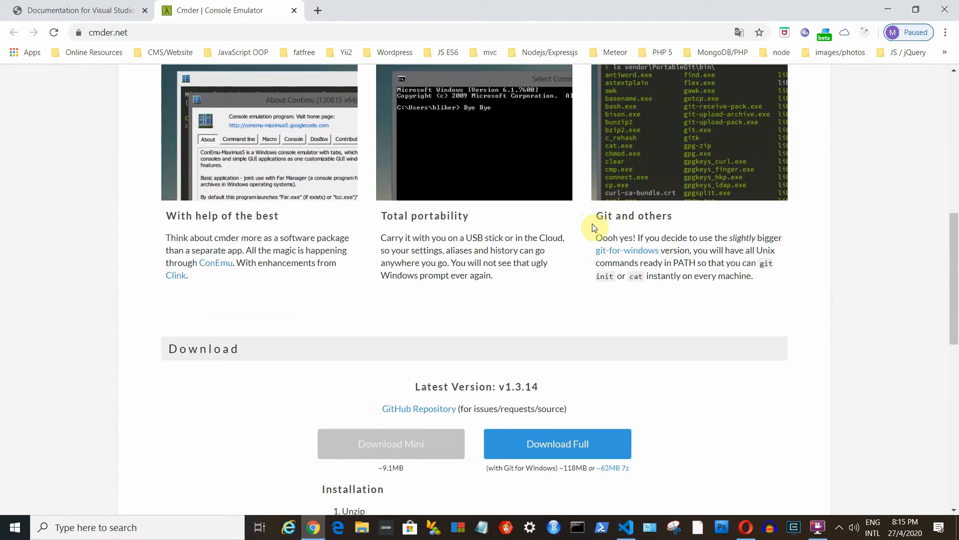
scroll(down, 3)
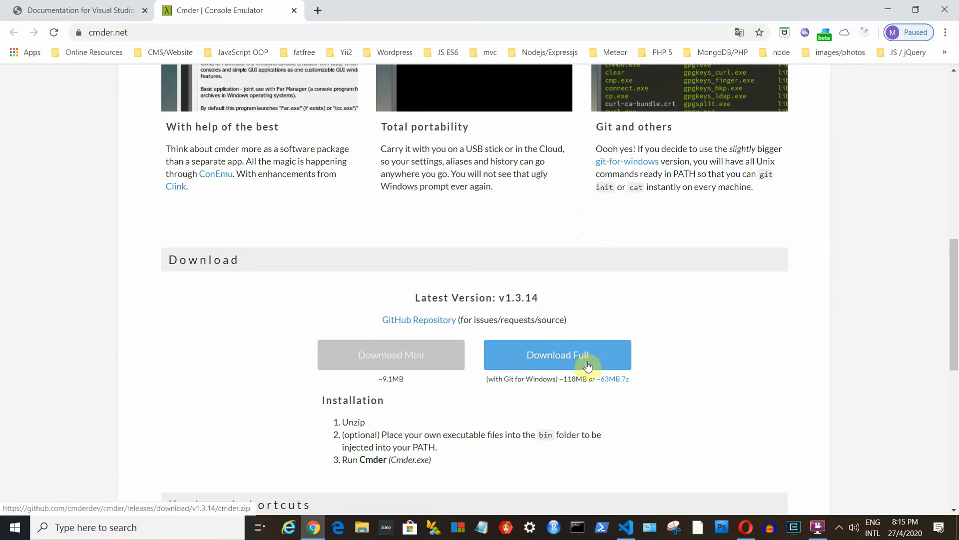
mouse_move(592, 366)
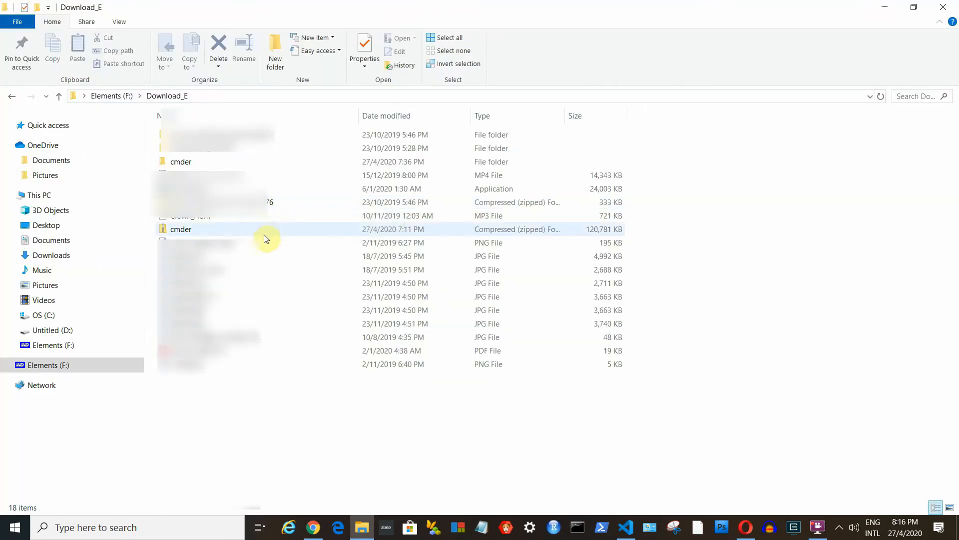
Extract the cmder archive with 7-Zip and launch the Cmder console.
click(181, 229)
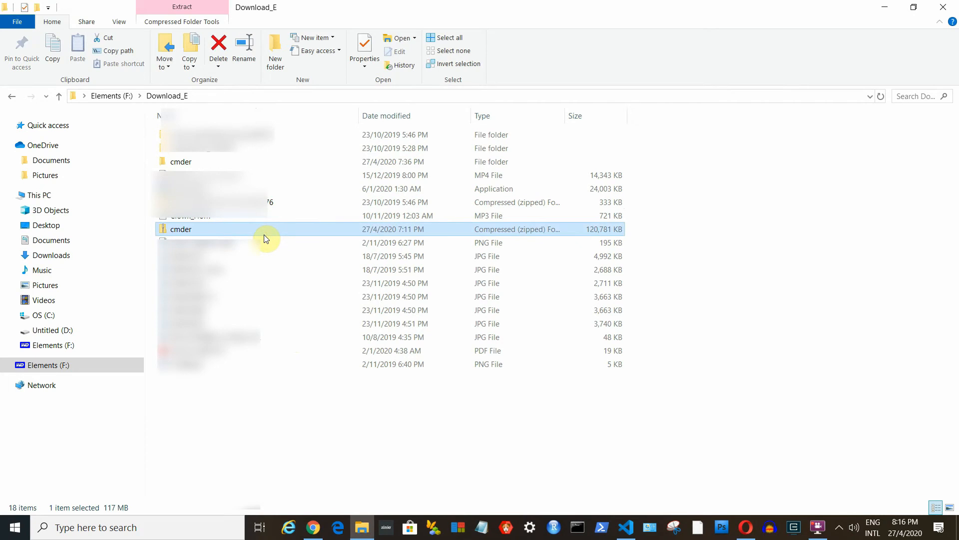
right_click(180, 229)
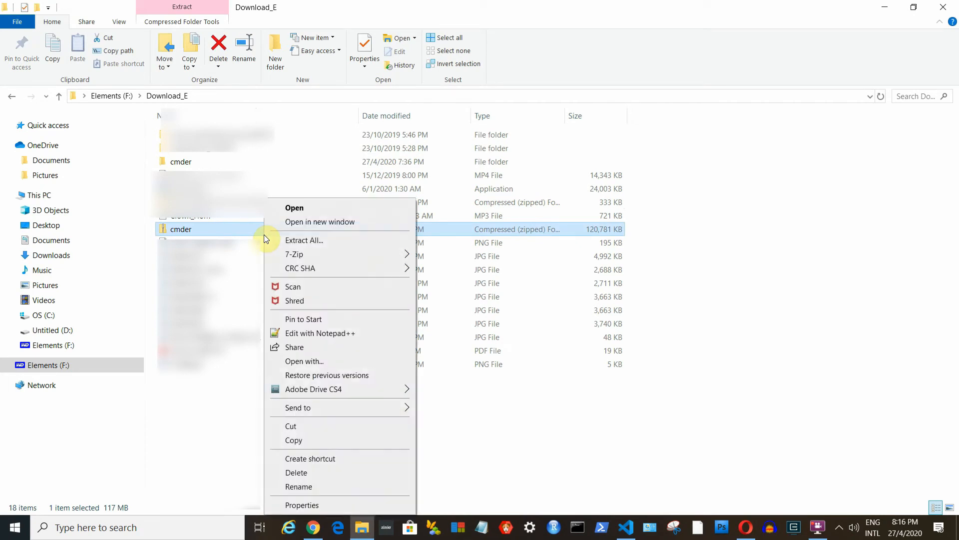
mouse_move(294, 254)
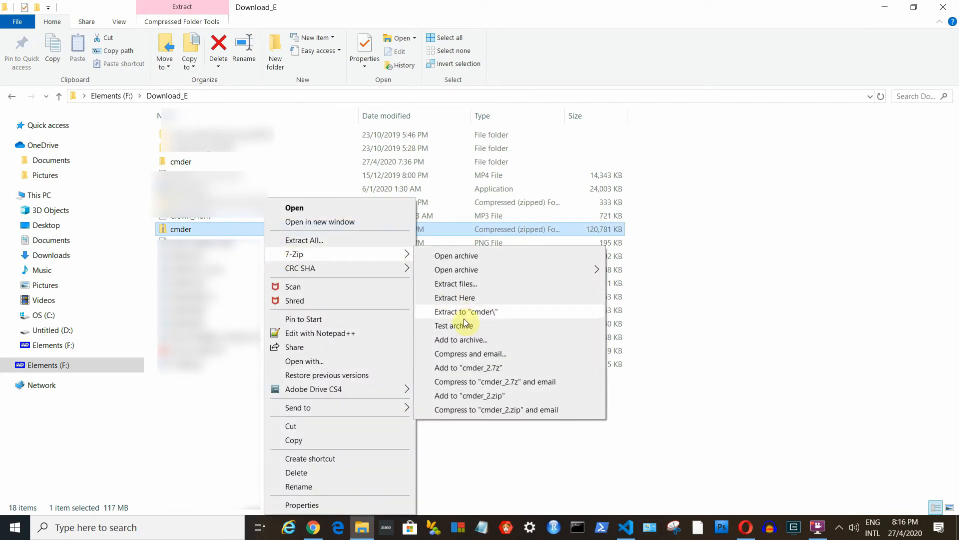
mouse_move(465, 319)
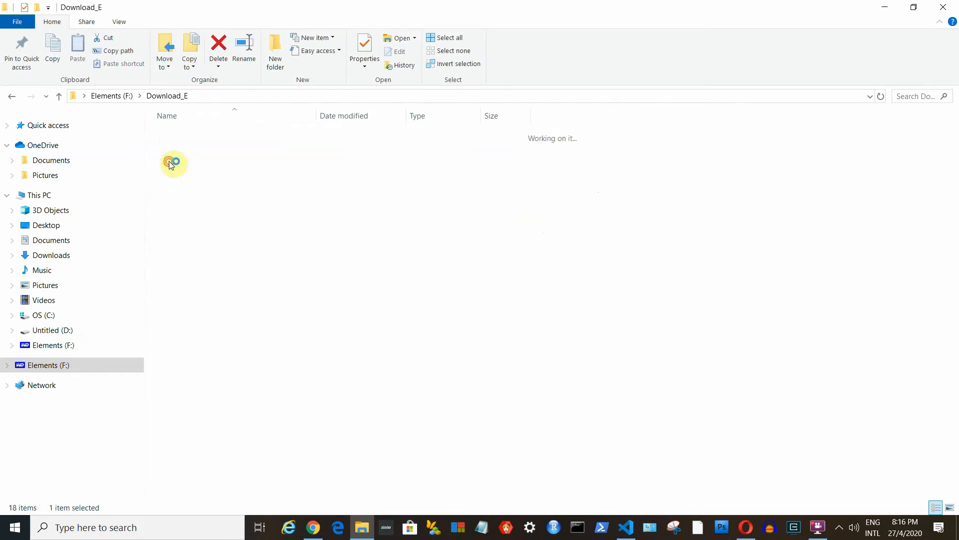
double_click(175, 162)
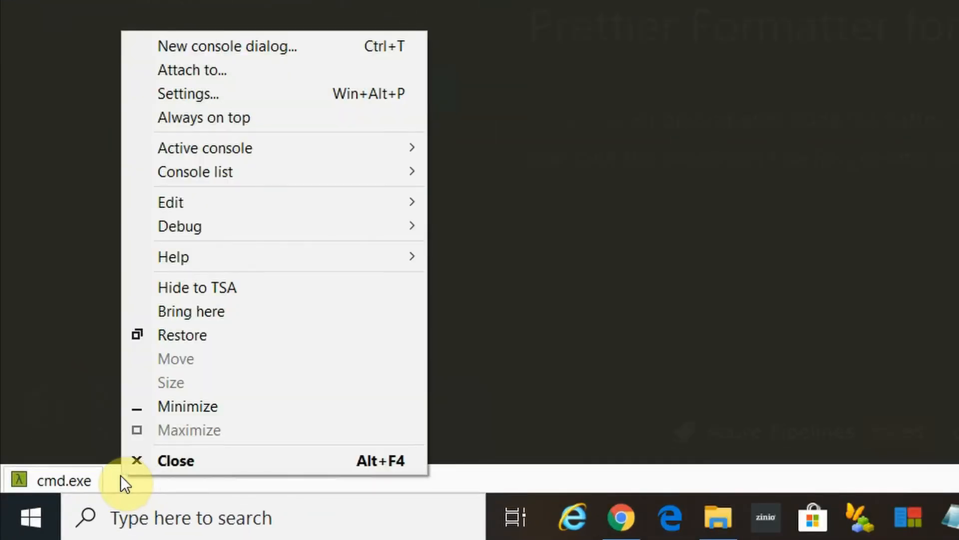
mouse_move(267, 21)
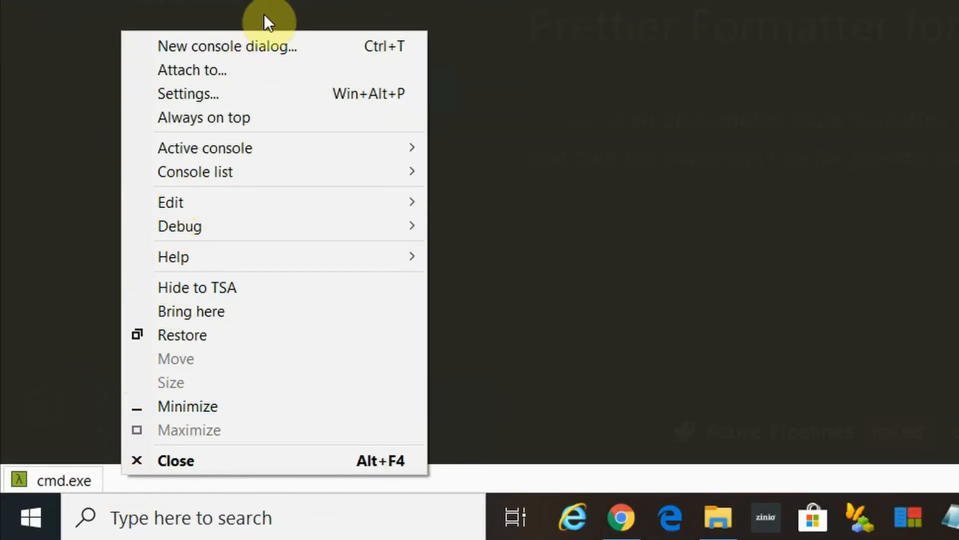
In Settings > Startup > Tasks, select {cmd::Cmder} and add a startup directory.
click(188, 94)
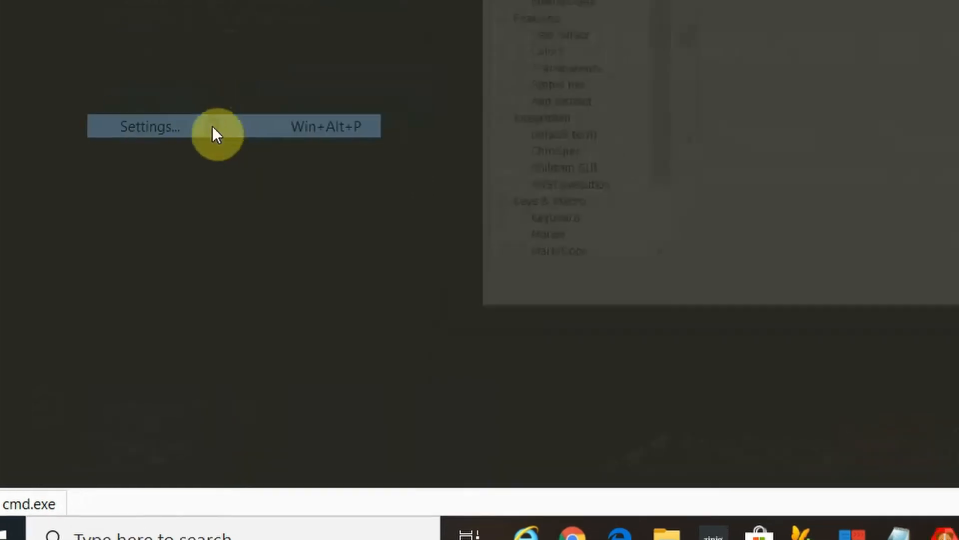
click(150, 126)
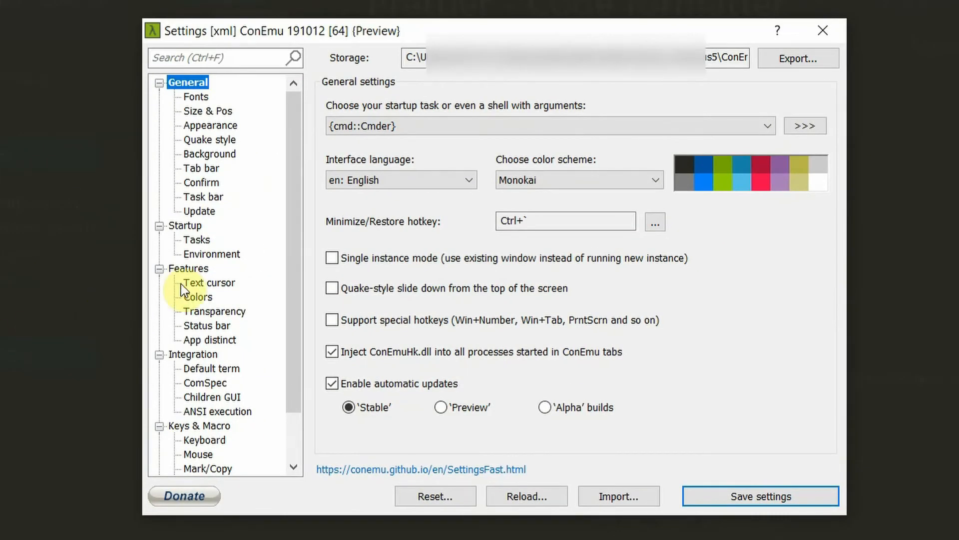
click(197, 240)
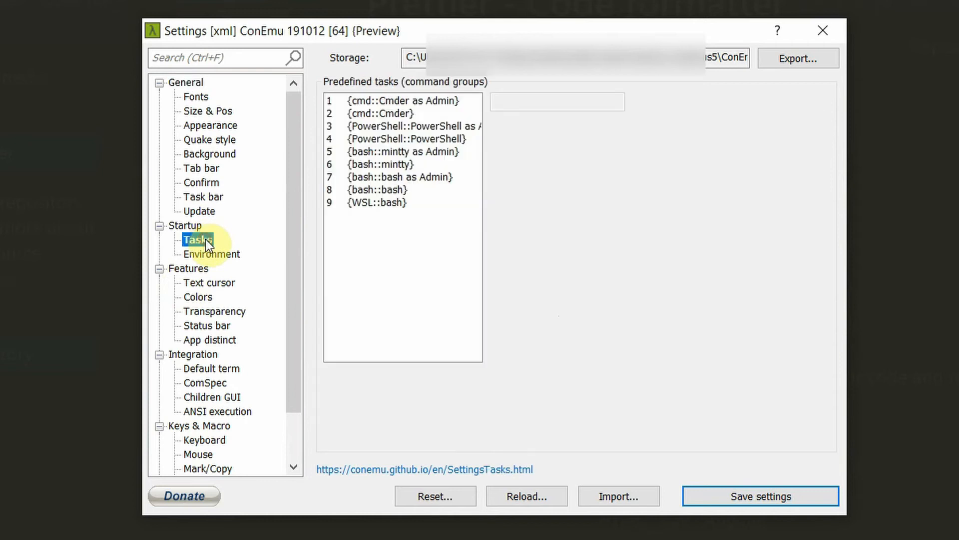
click(197, 238)
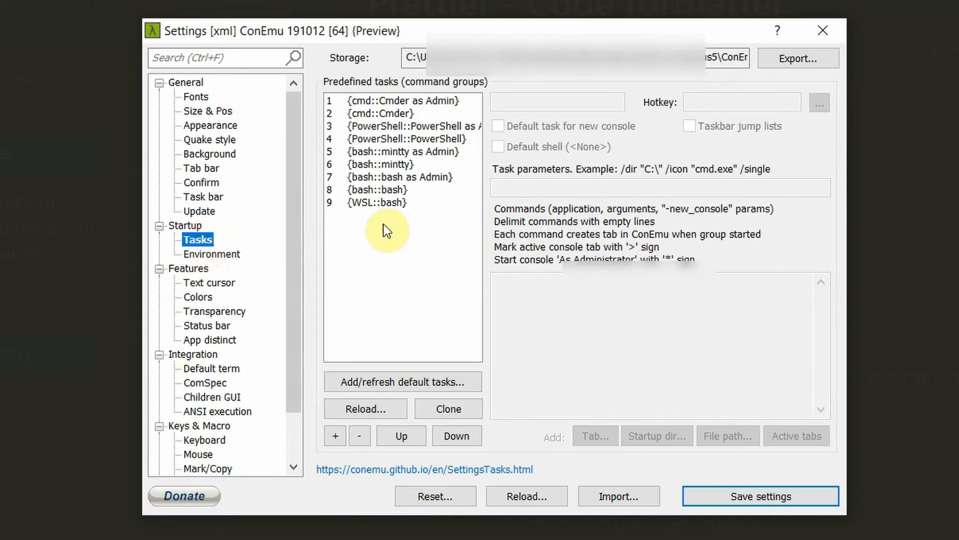
mouse_move(437, 235)
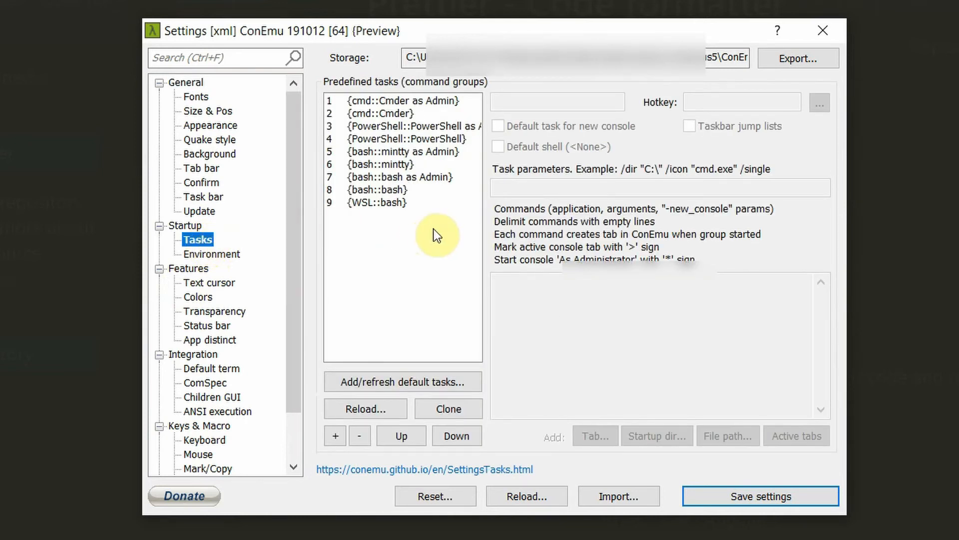
click(379, 113)
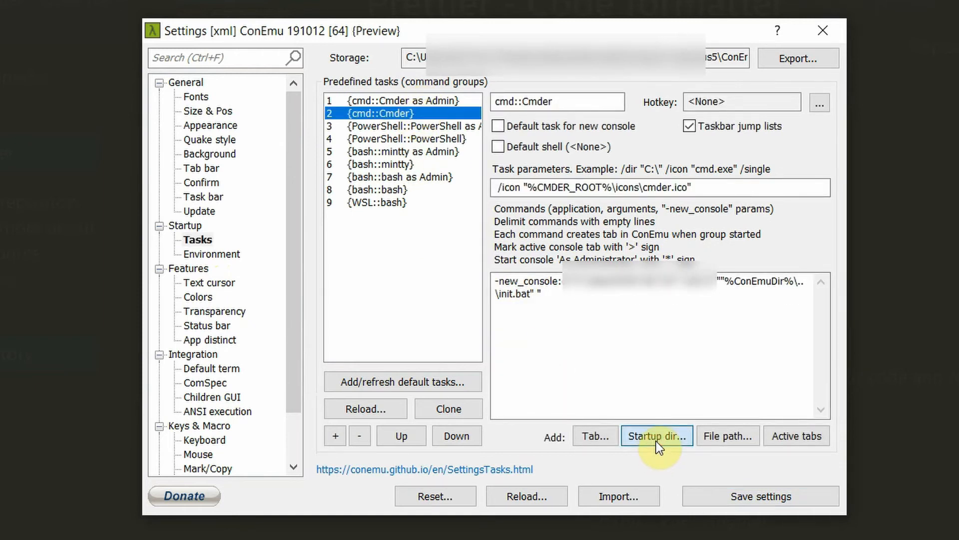
click(656, 435)
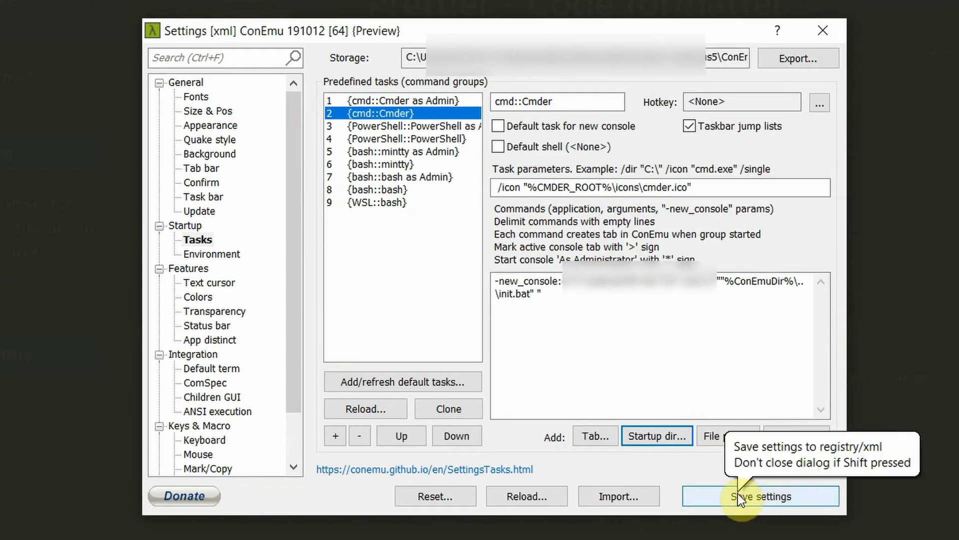
Save the ConEmu settings and enter 'npm -v' at the cmder prompt.
click(761, 495)
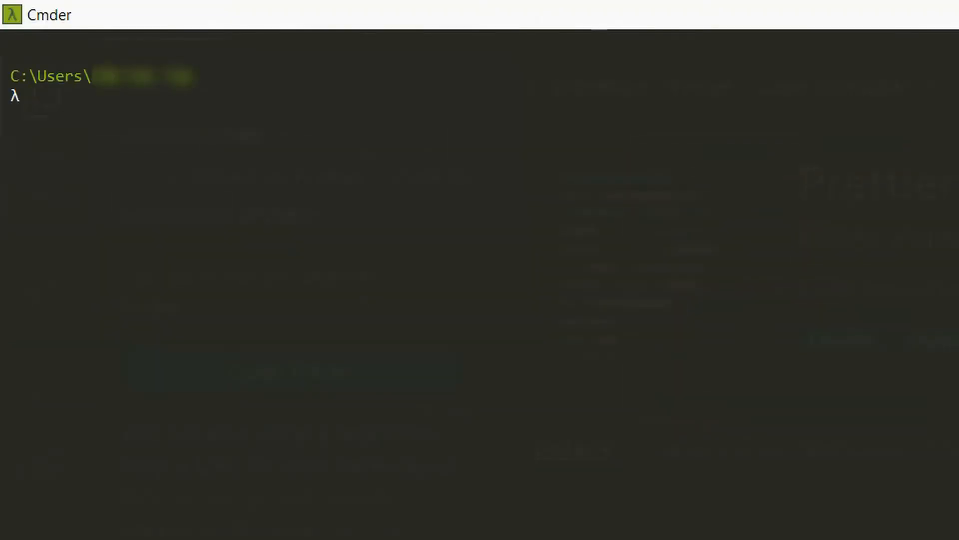
text(np)
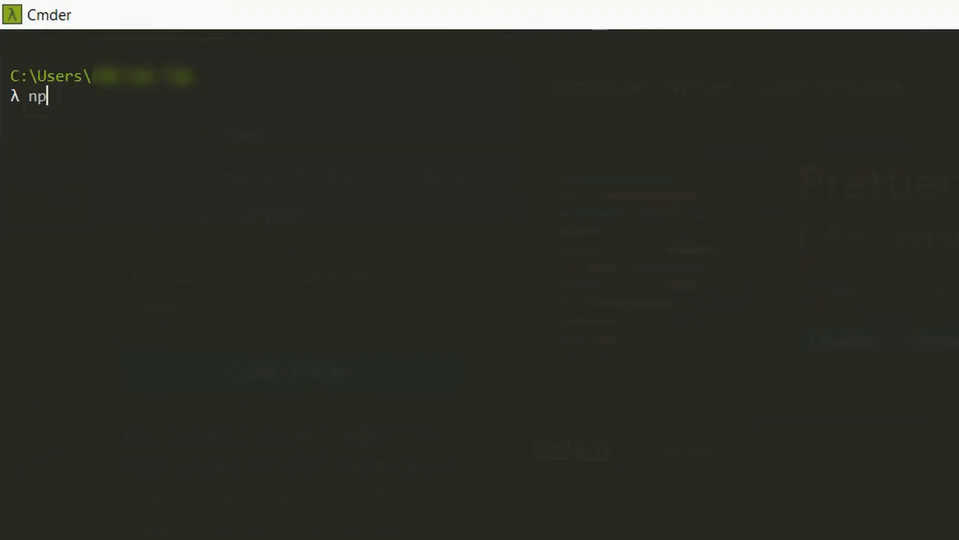
text(m)
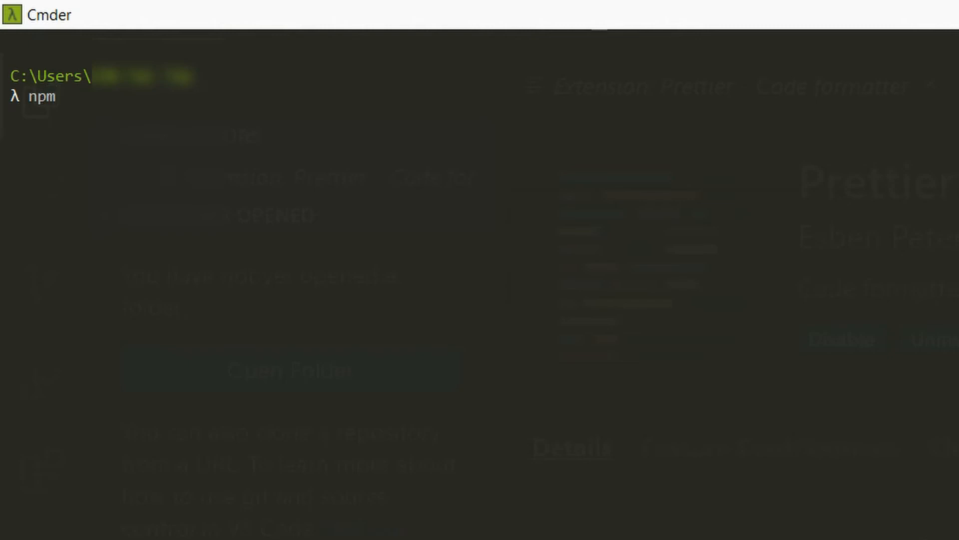
text(-v)
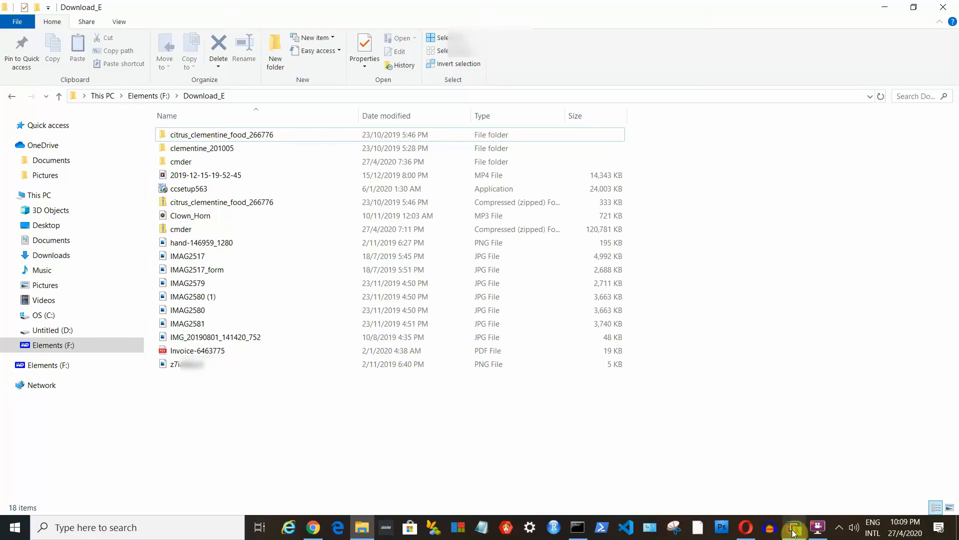
Switch to drive F:, cd into Download_E, run ls, and begin the next command.
click(794, 526)
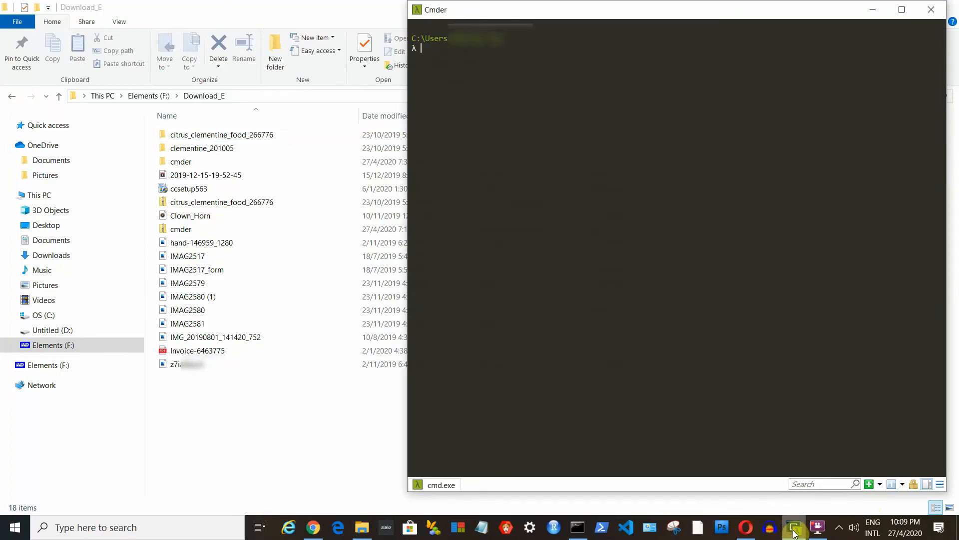
mouse_move(793, 527)
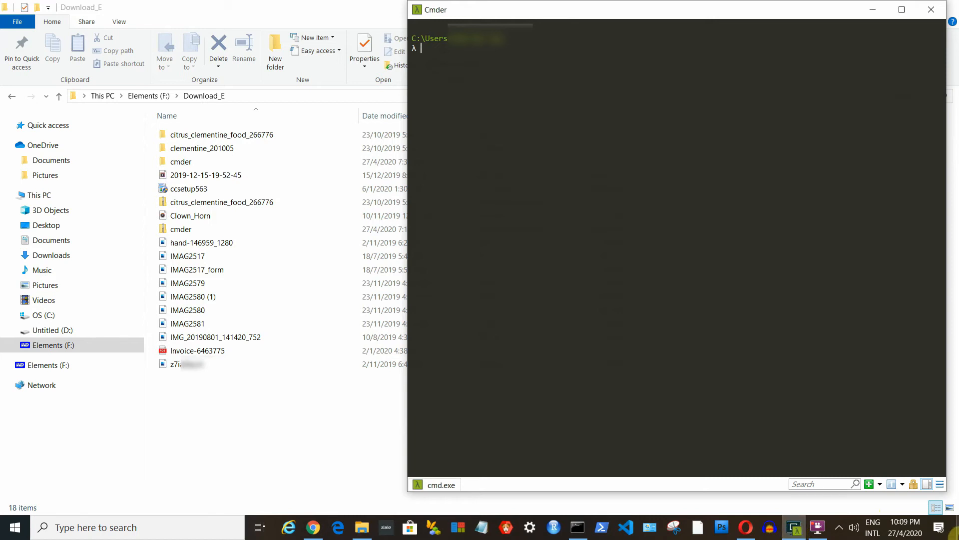
text(F:)
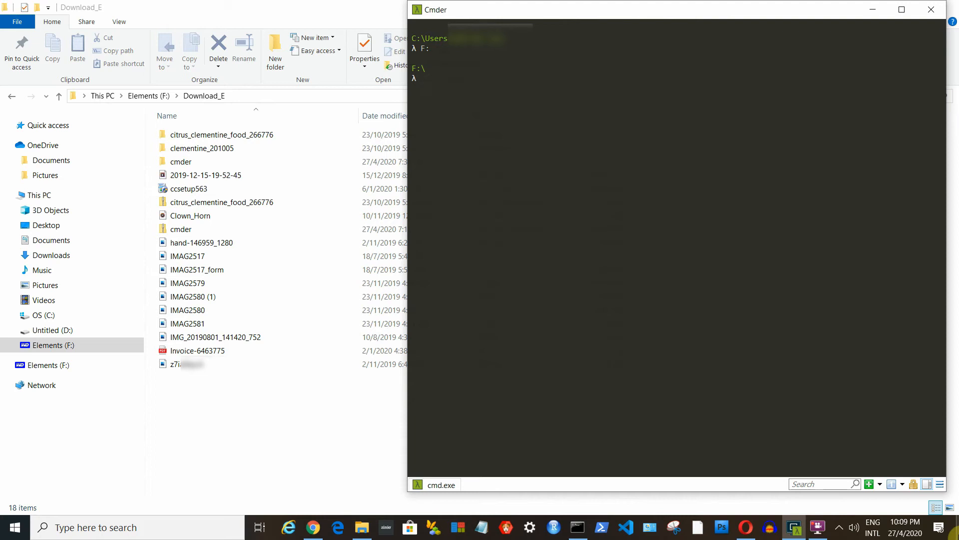
text(cd)
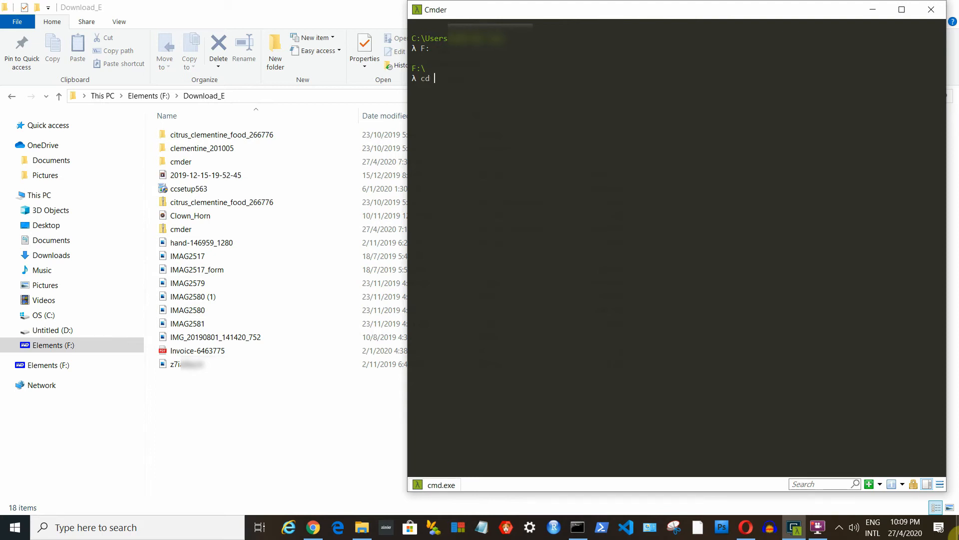
text(Download_E)
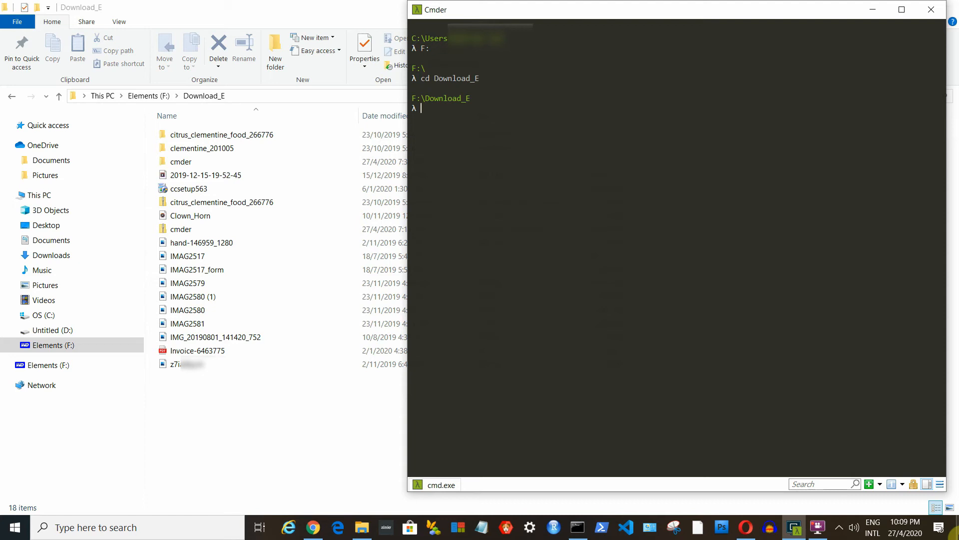
text(ls)
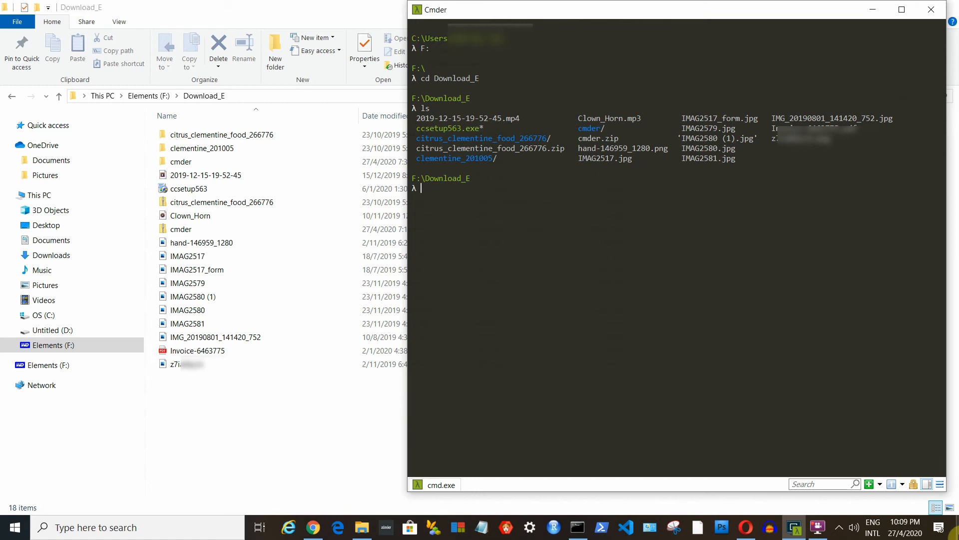
text(mi)
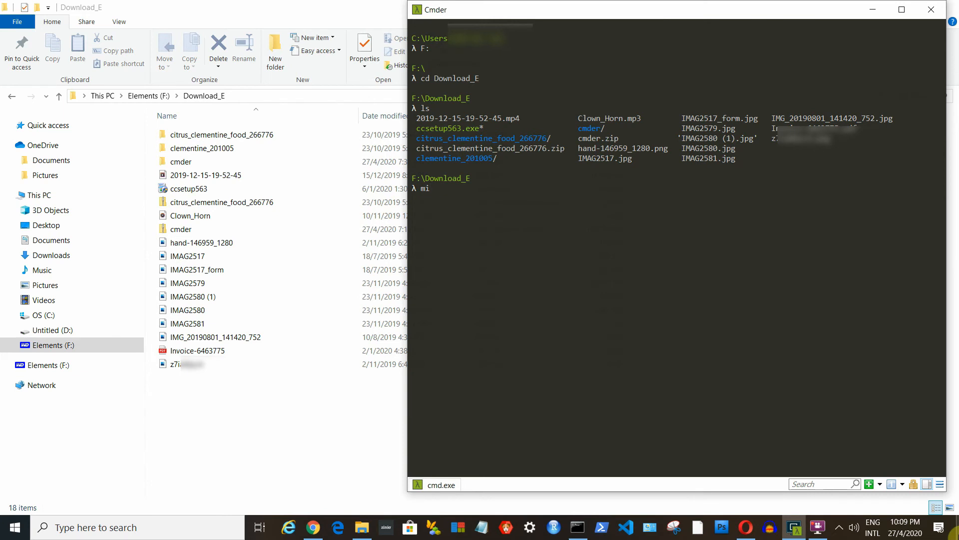
Run mkdir test in Download_E, then cd test and ls to confirm it's empty.
key(Backspace)
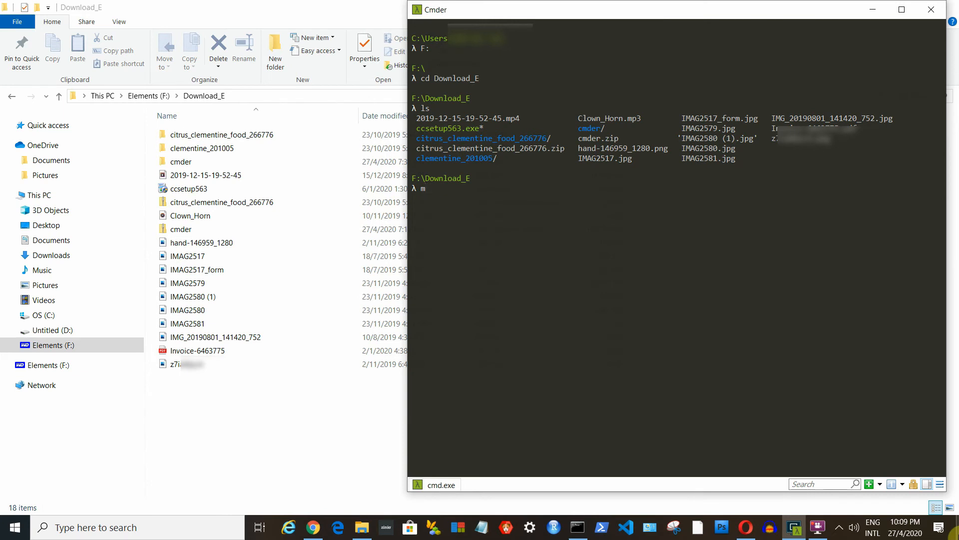
text(kdir)
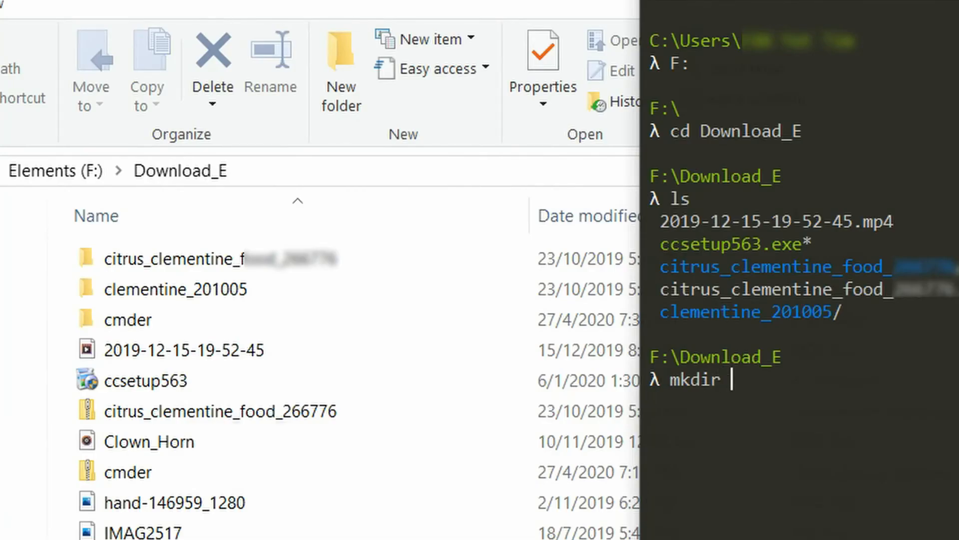
text(te)
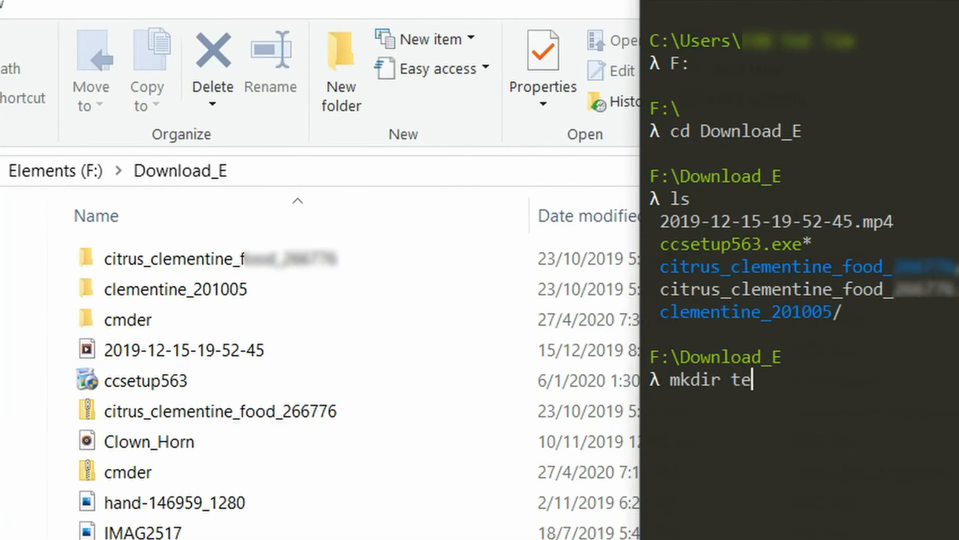
text(st)
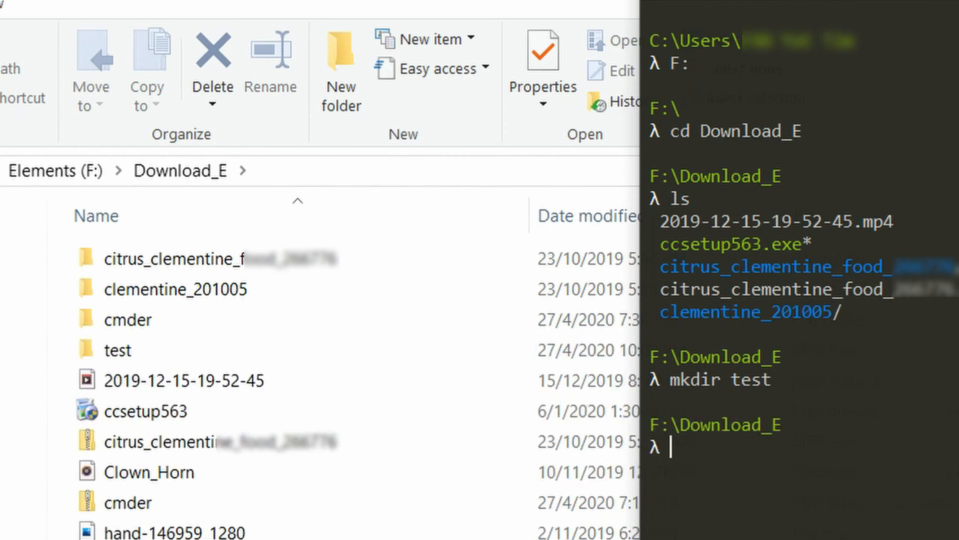
text(cd test)
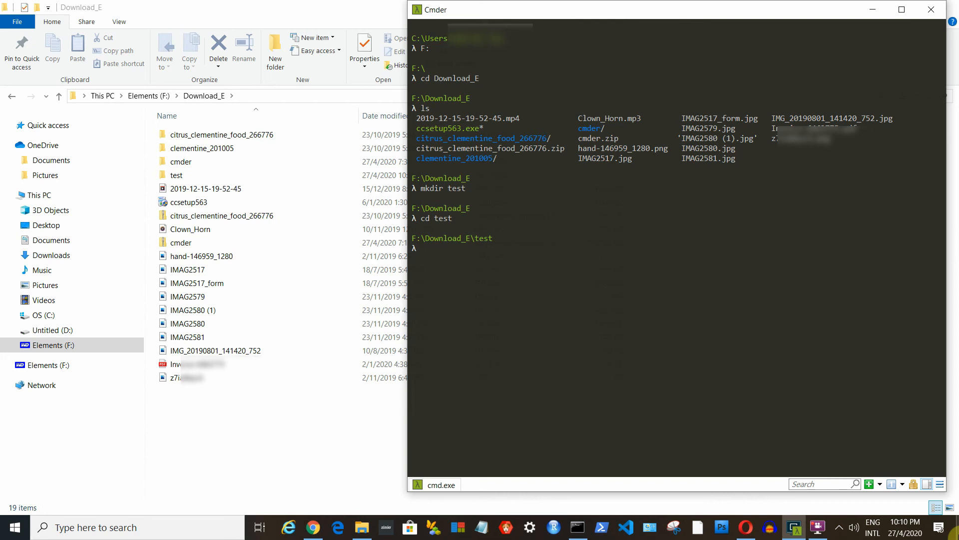
text(ls)
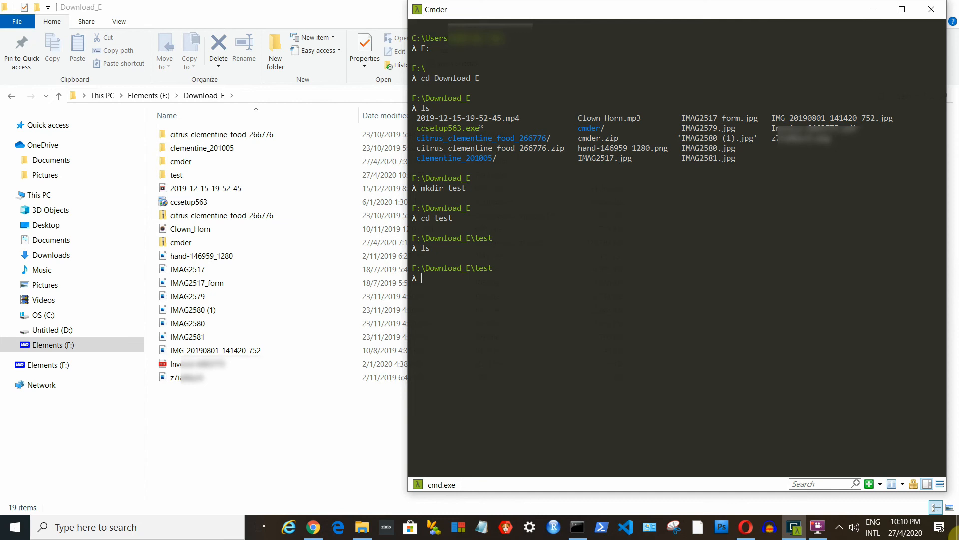
Go back up to Download_E with cd .. and print the current path with pwd.
text(cd)
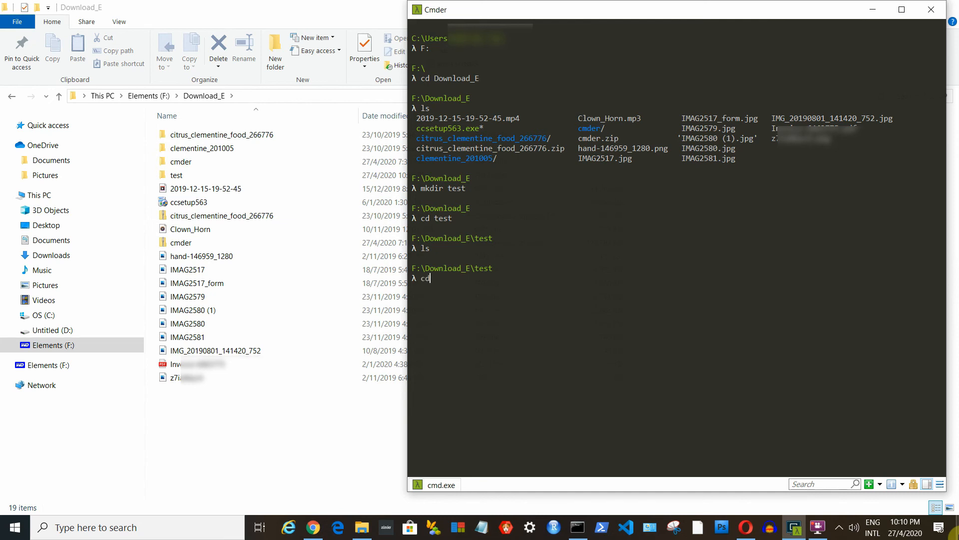
text(..)
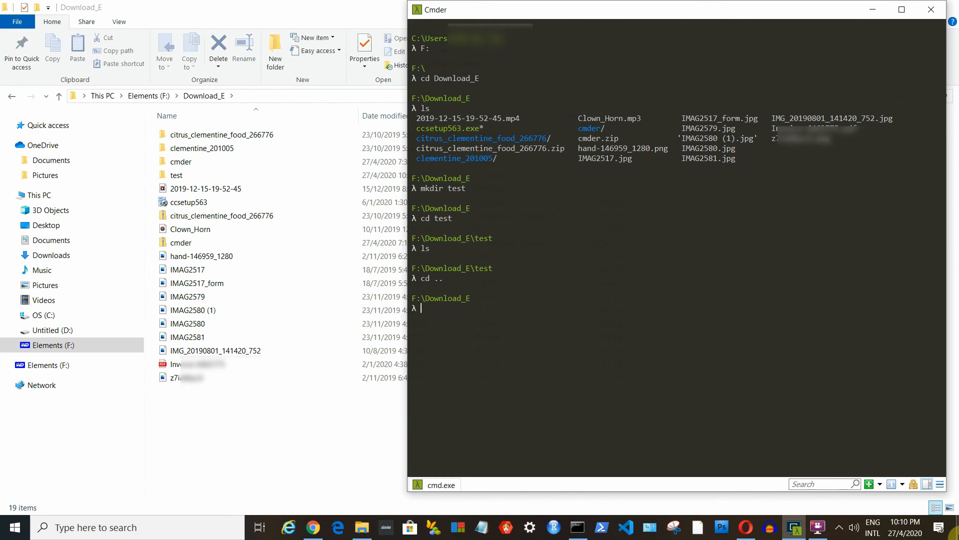
text(pwd)
text(cd \)
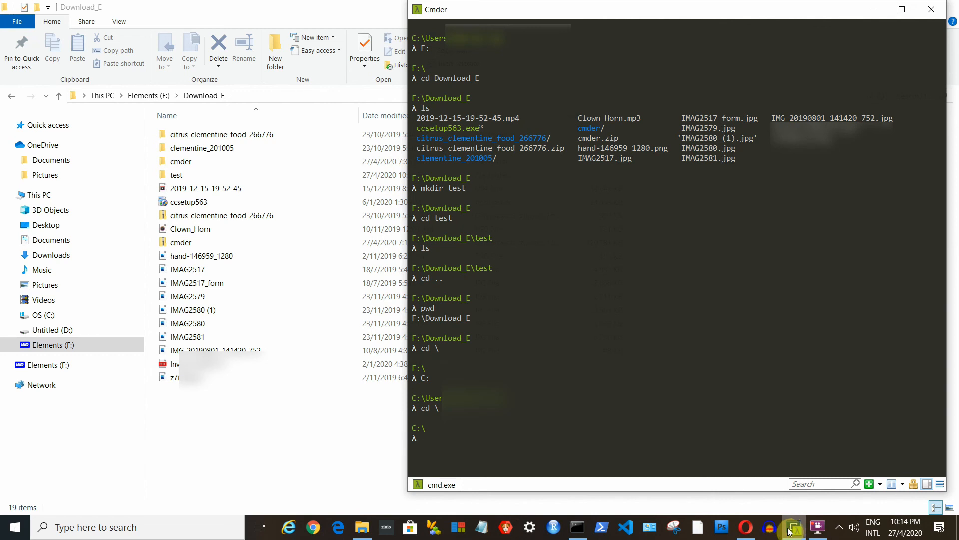
Clear the Cmder console screen with the clear command.
text(cl)
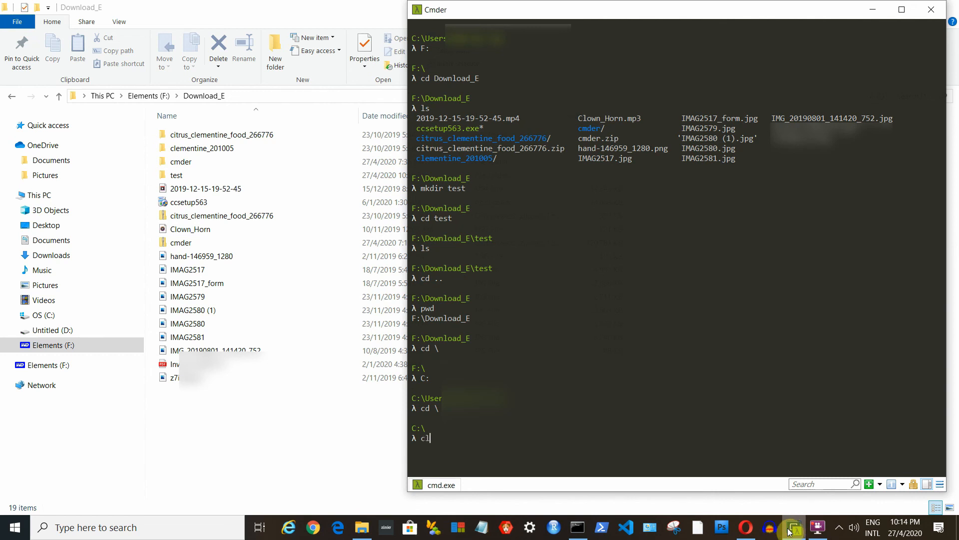
text(ear)
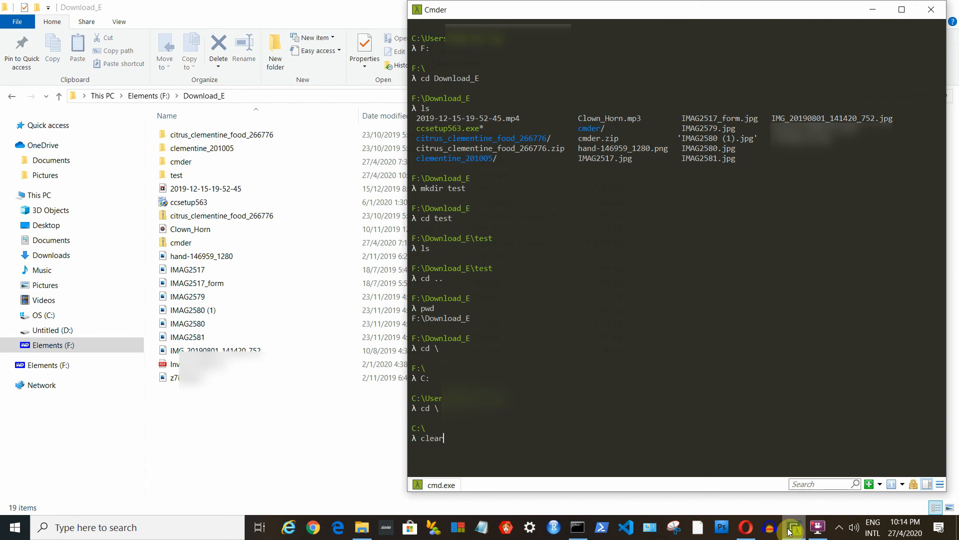
key(Enter)
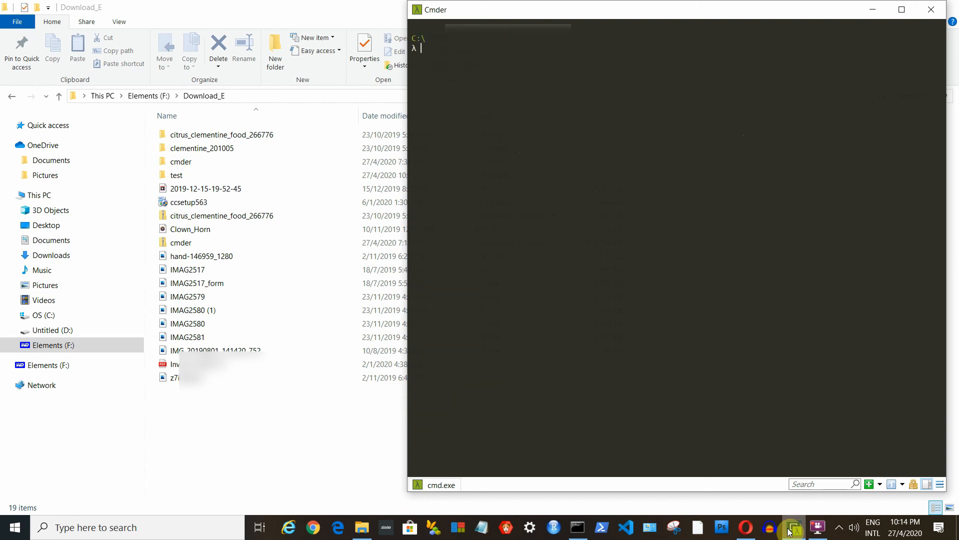